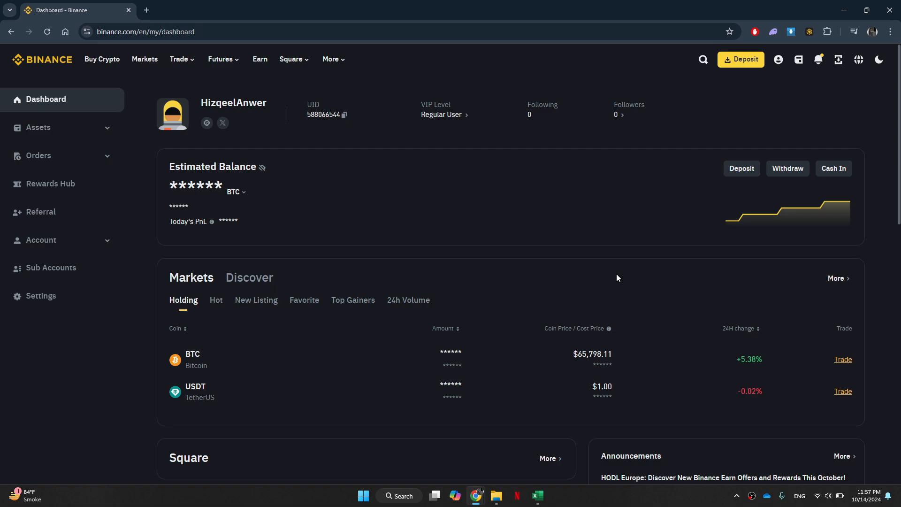
{"action": "mouse_move", "coordinate": [513, 228]}
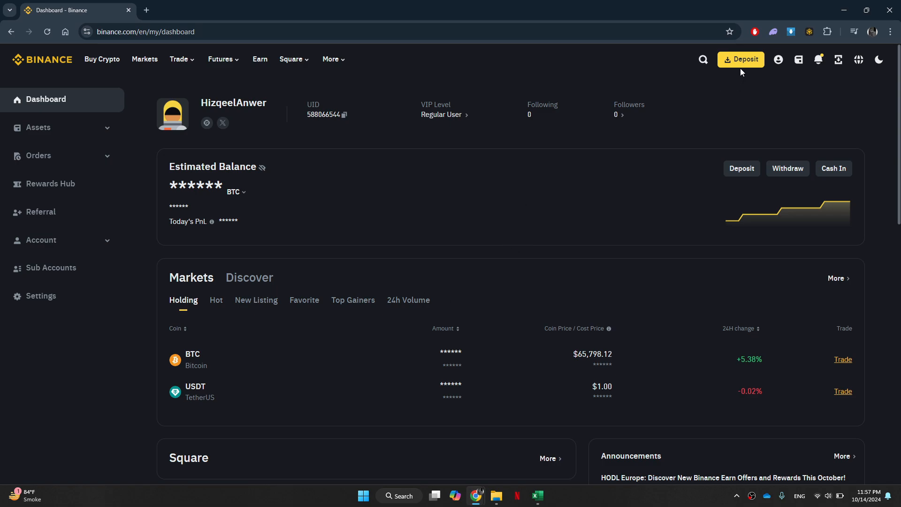
Generate a BTC deposit address by choosing the BTC coin on the Bitcoin network
{"action": "left_click", "coordinate": [741, 59]}
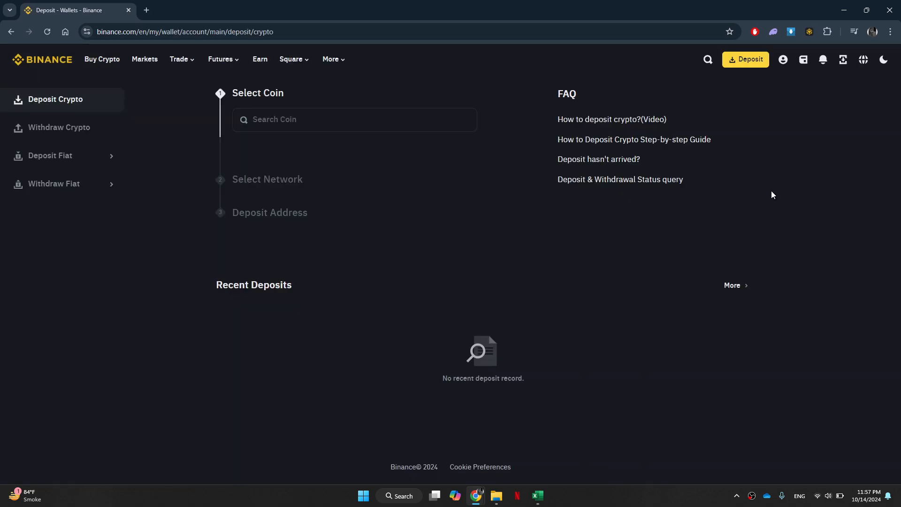
{"action": "left_click", "coordinate": [354, 120]}
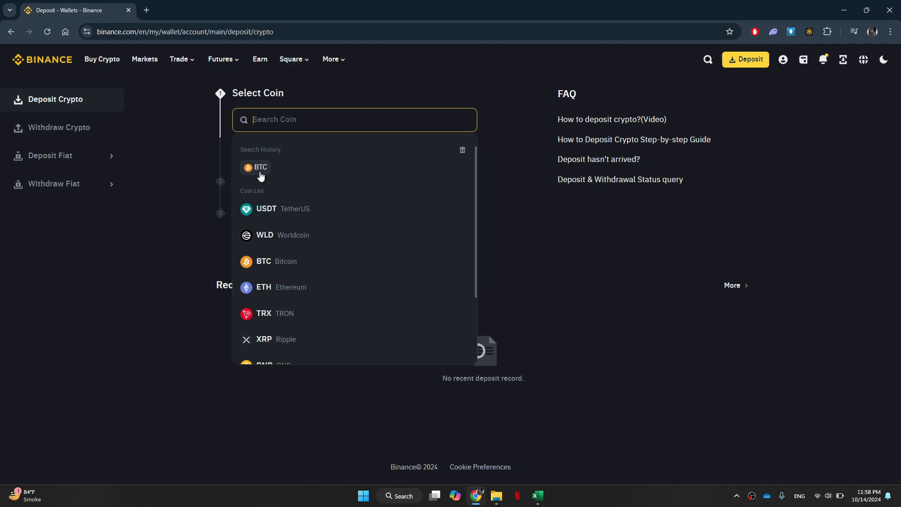
{"action": "left_click", "coordinate": [261, 167]}
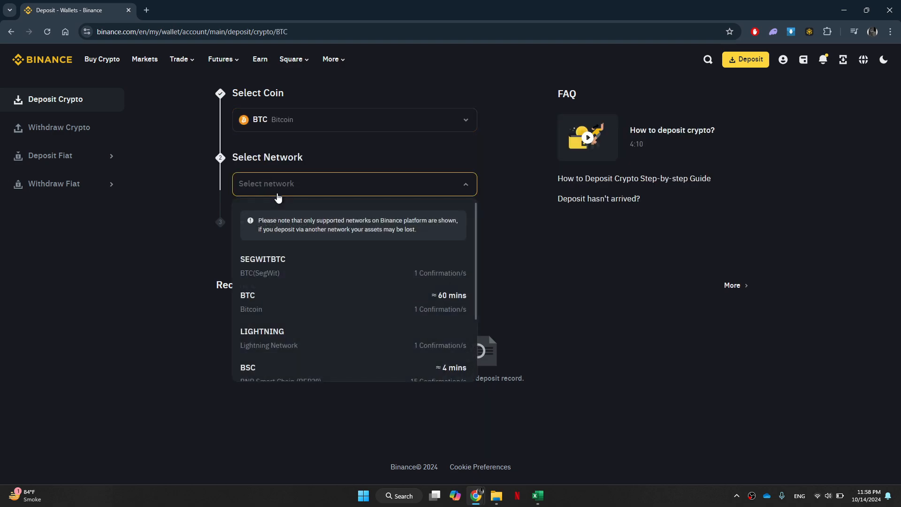
{"action": "left_click", "coordinate": [248, 299]}
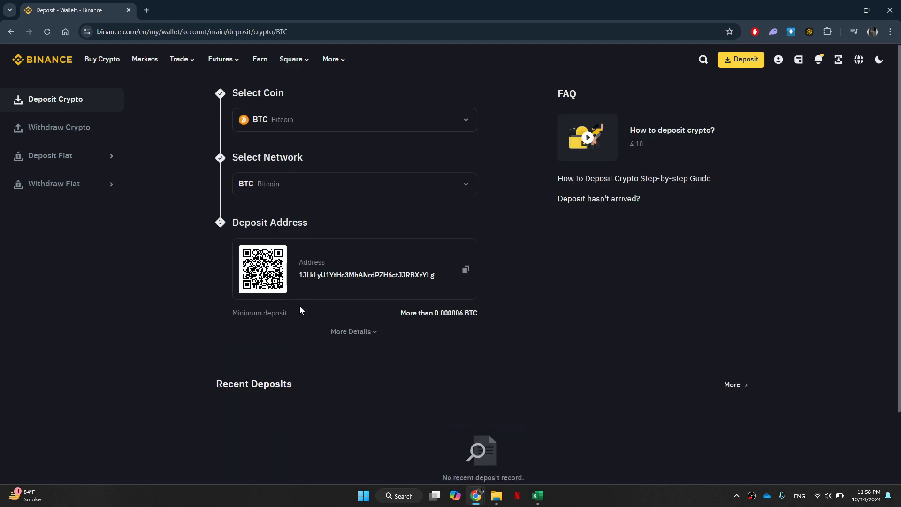
{"action": "left_click", "coordinate": [465, 270]}
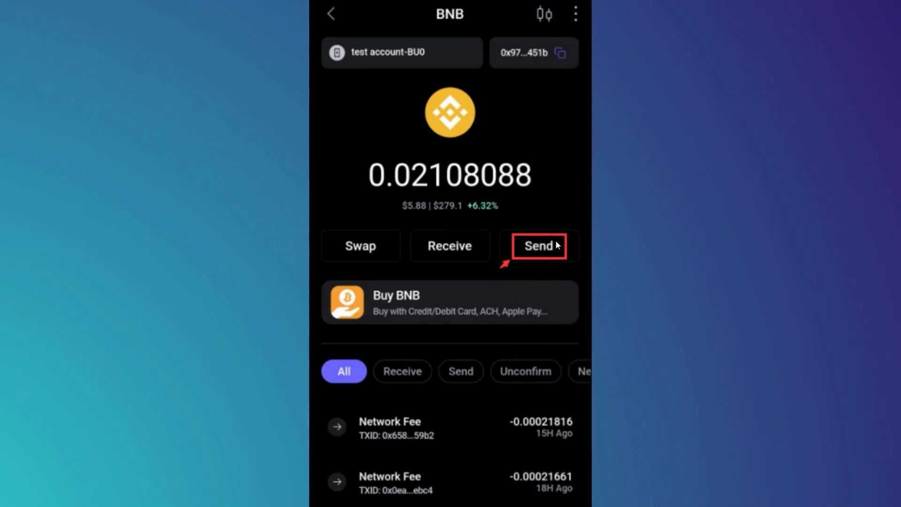
View the SafePal BNB asset page with its balance and recent fee transactions
{"action": "left_click", "coordinate": [538, 245]}
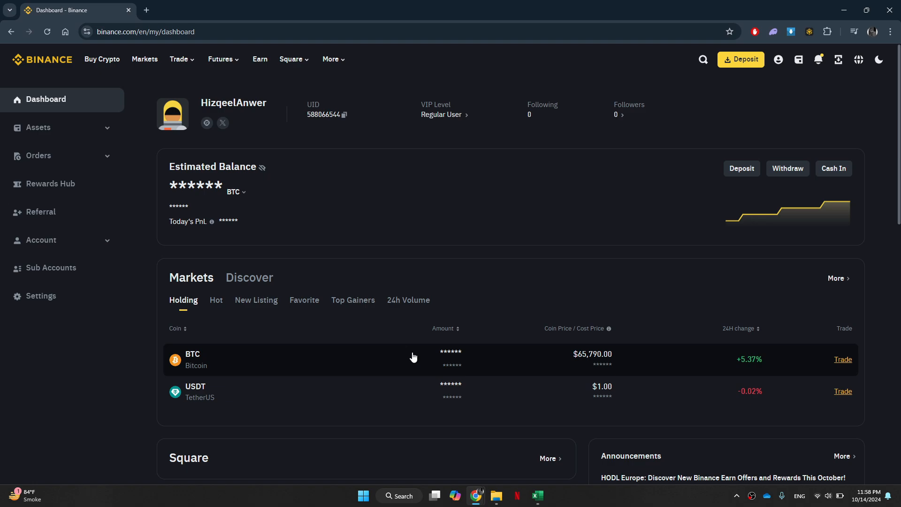
Go to the P2P marketplace from the Trade menu, listing USDT offers in COP
{"action": "left_click", "coordinate": [179, 59]}
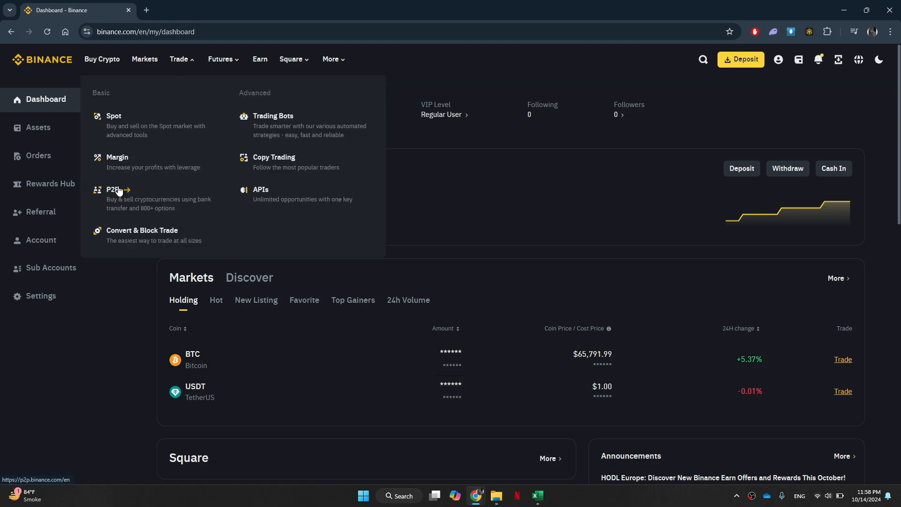
{"action": "left_click", "coordinate": [112, 190]}
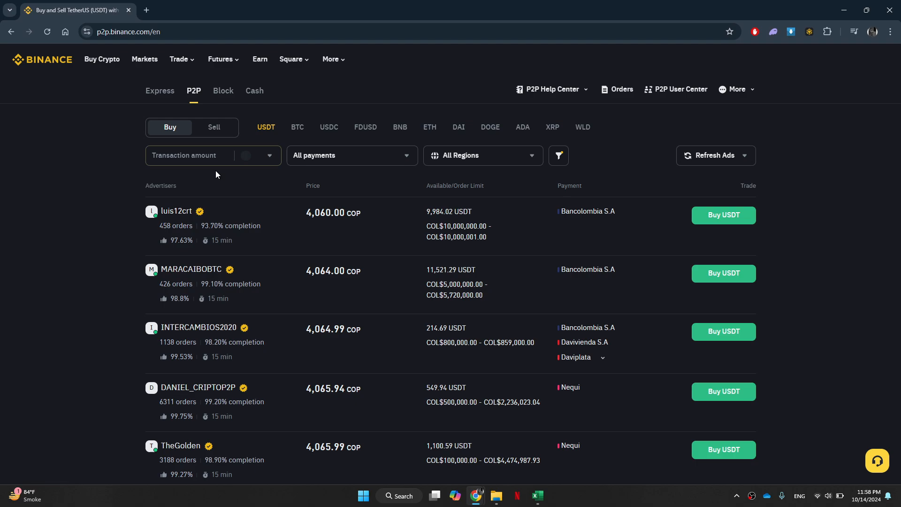
Show USDT sell offers in COP filtered to the Bank Transfer payment method
{"action": "left_click", "coordinate": [214, 127]}
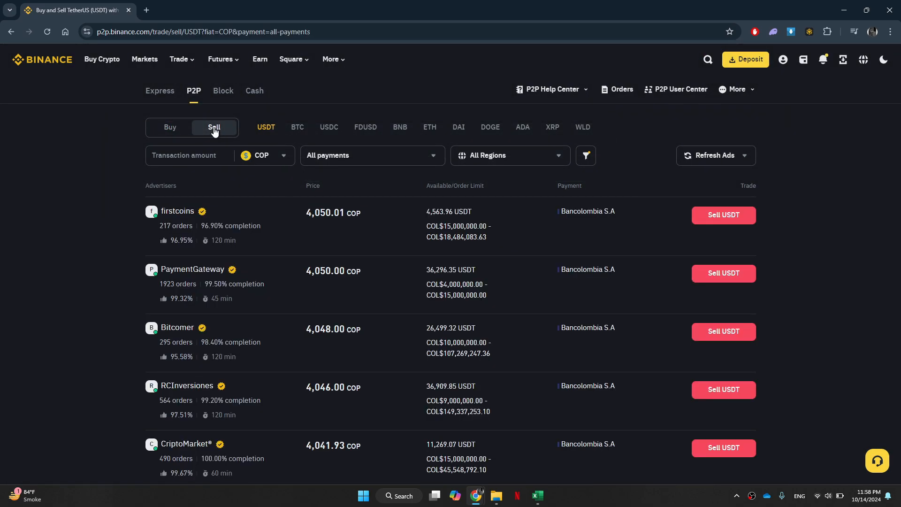
{"action": "left_click", "coordinate": [372, 155]}
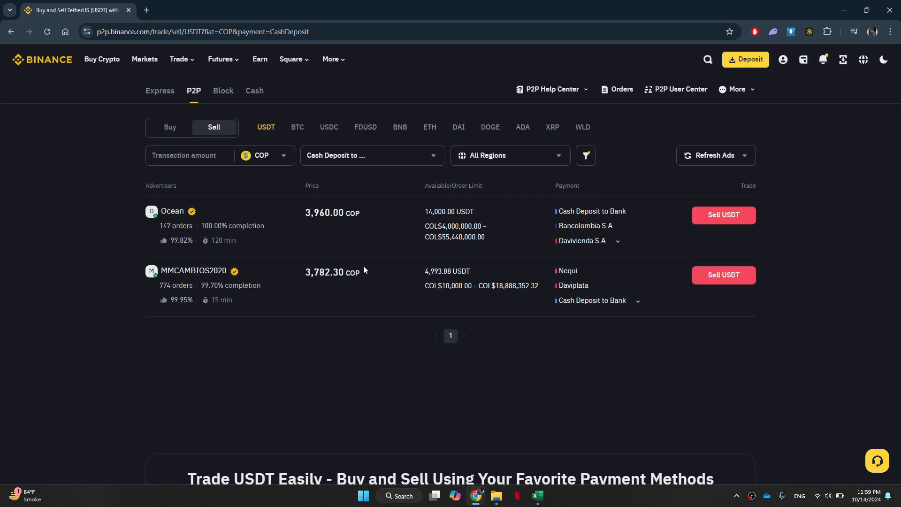
{"action": "left_click", "coordinate": [347, 217]}
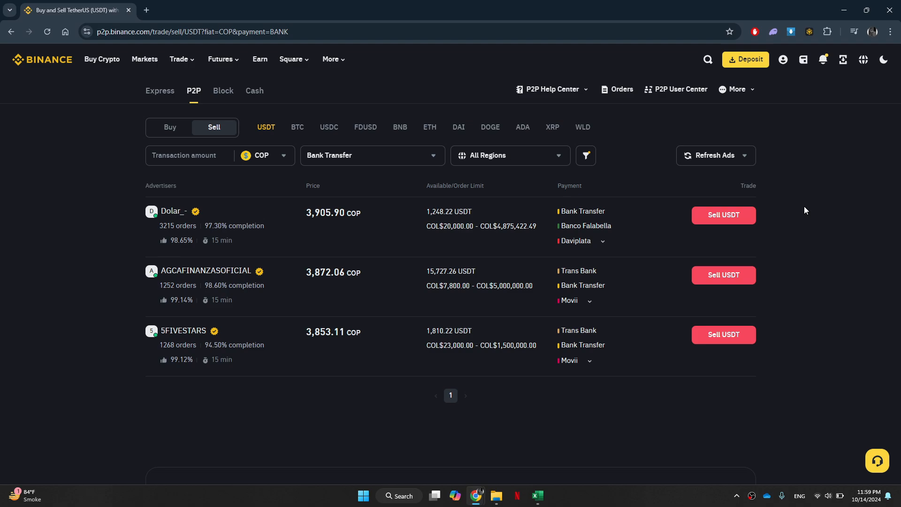
{"action": "mouse_move", "coordinate": [514, 296]}
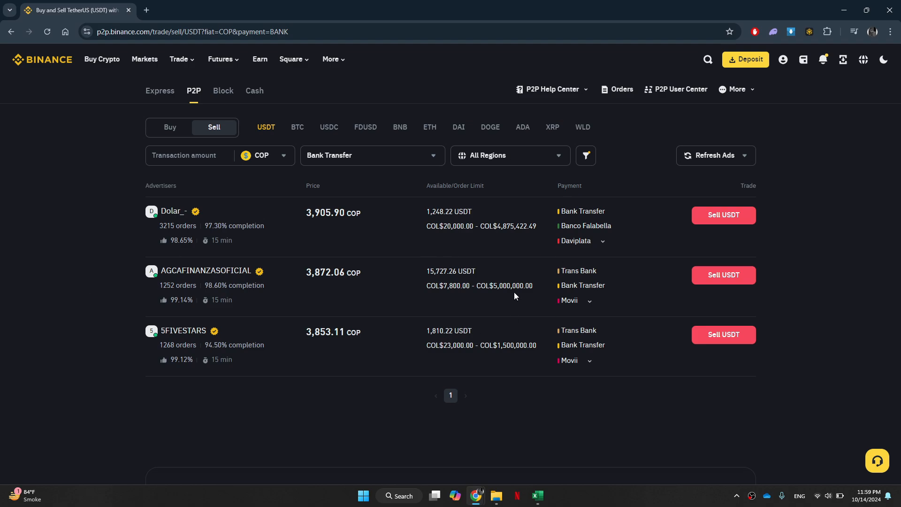